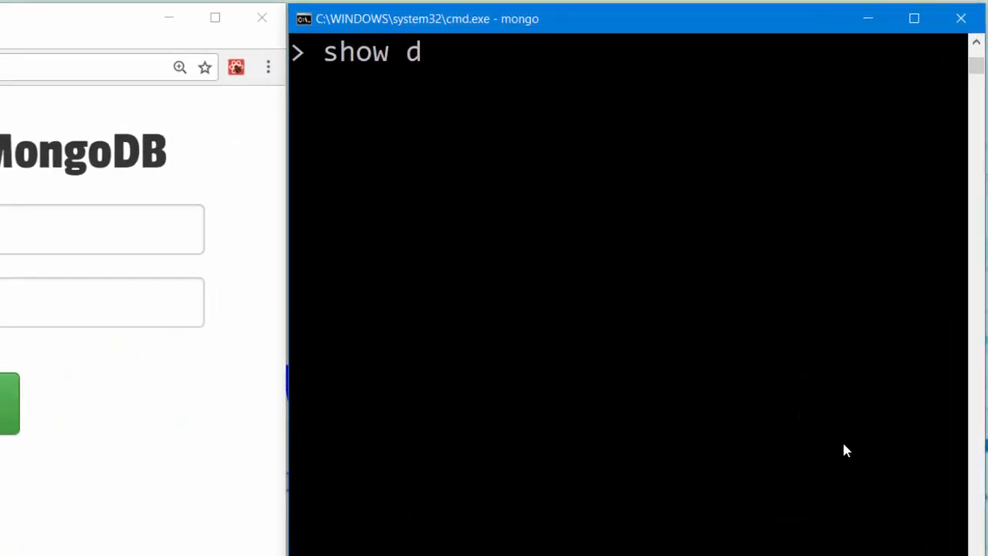
# - List all databases with 'show dbs' and switch to the loop_mongo database
pyautogui.press('Return')
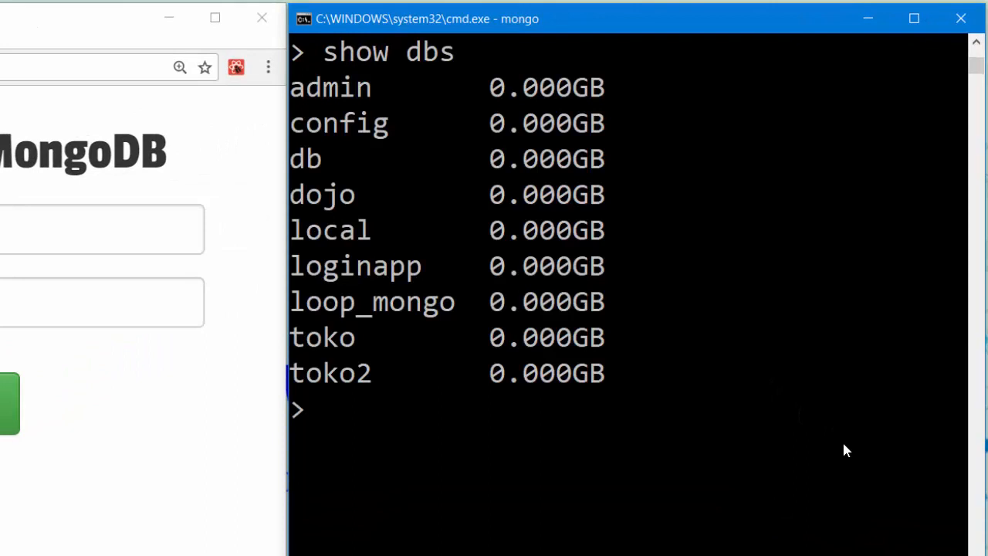
pyautogui.write('us')
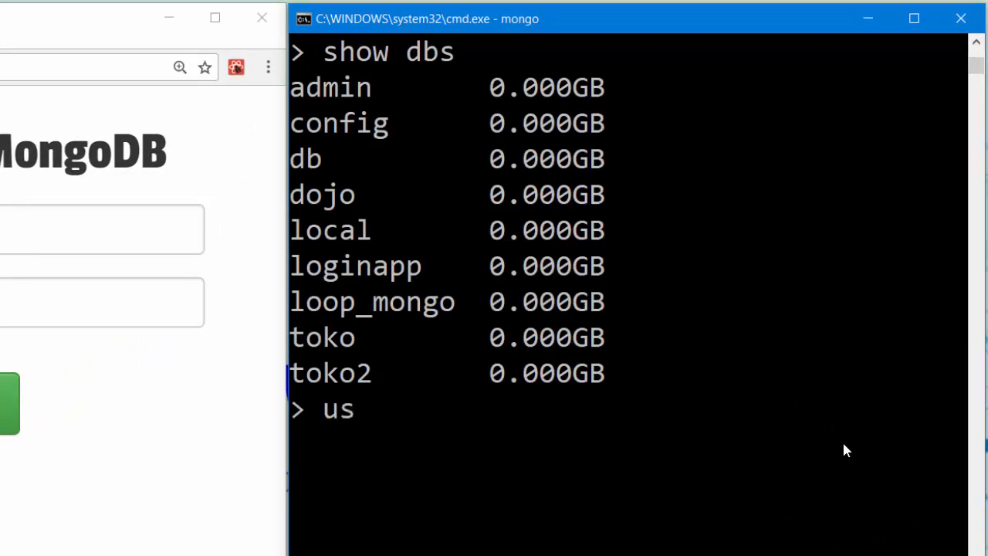
pyautogui.write('e loo')
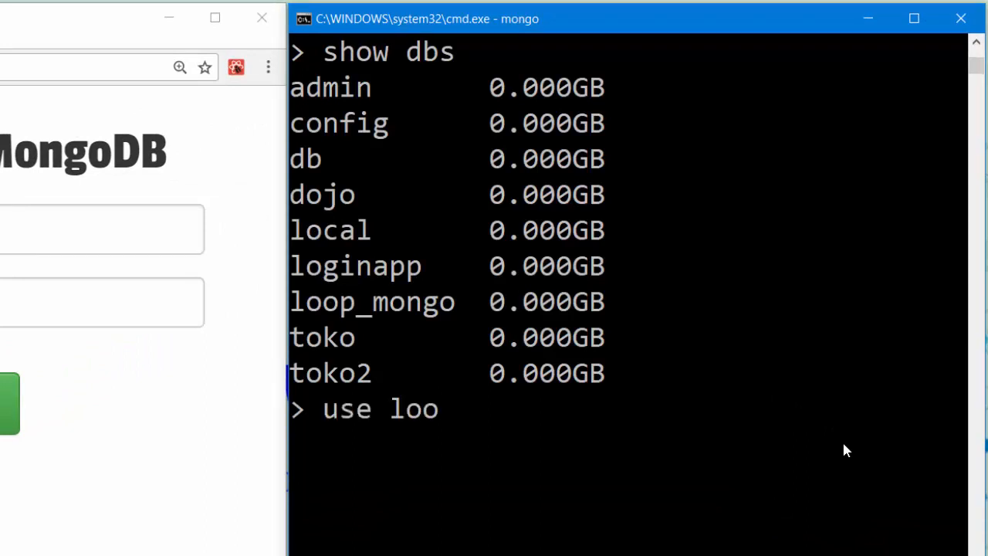
pyautogui.write('p_mongo')
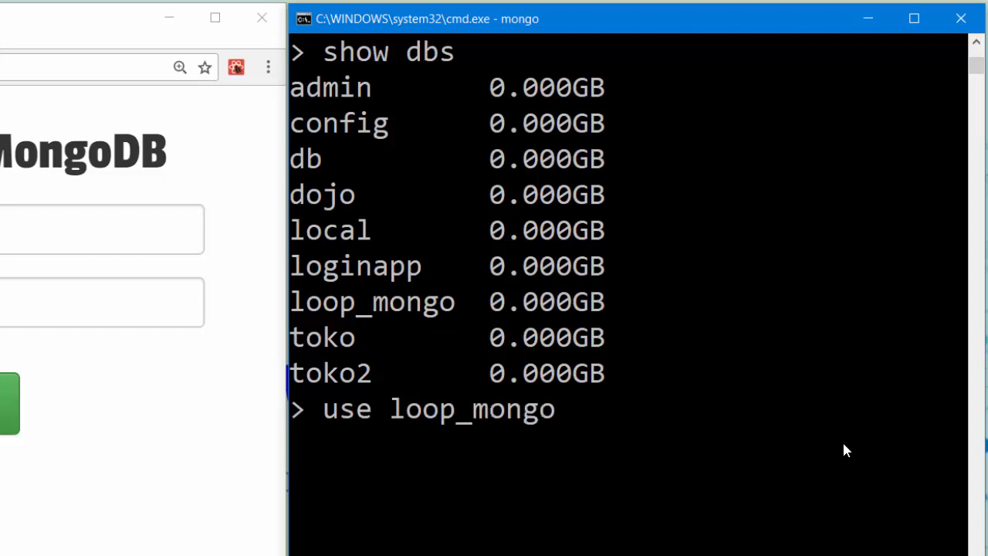
pyautogui.press('Return')
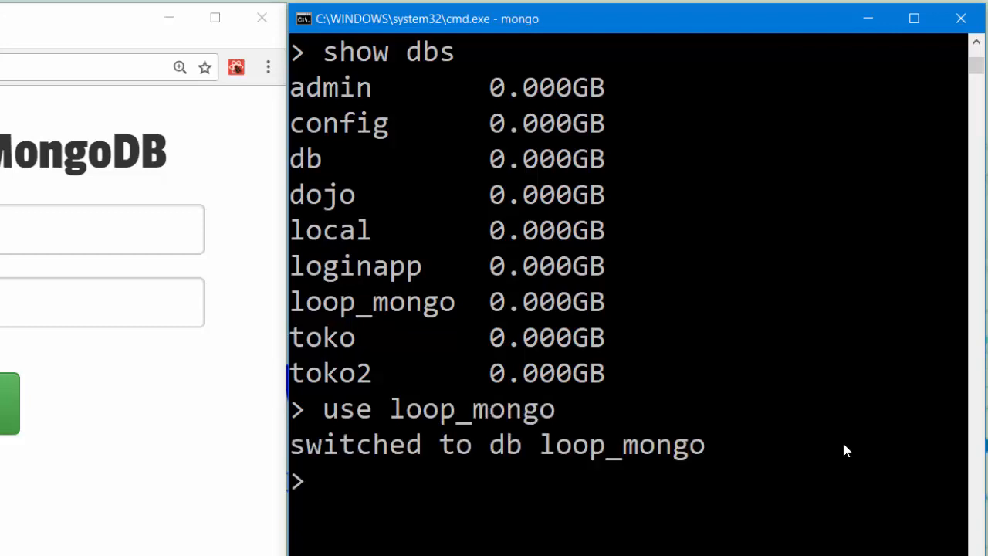
# - Enter 'show collections' to list the collections in loop_mongo
pyautogui.write('show')
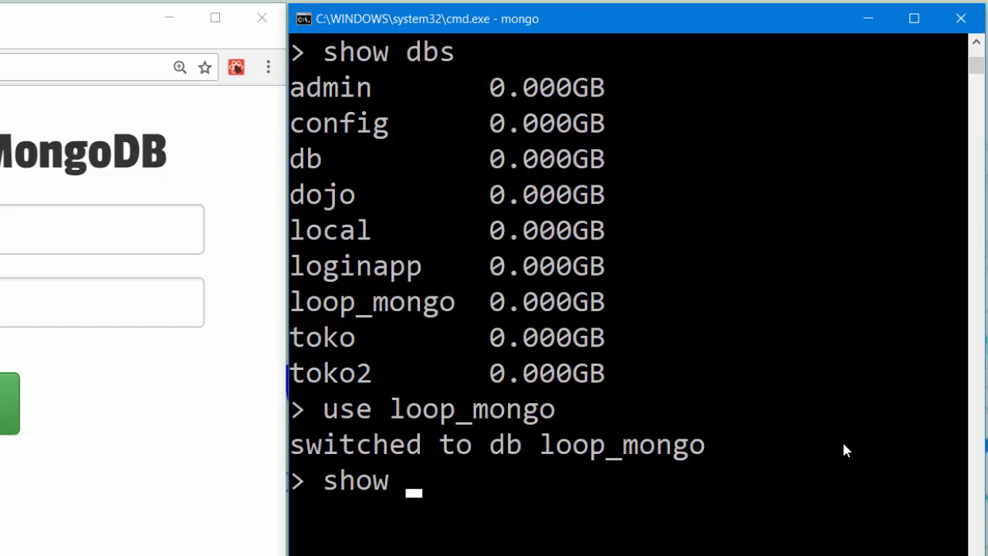
pyautogui.write('coll')
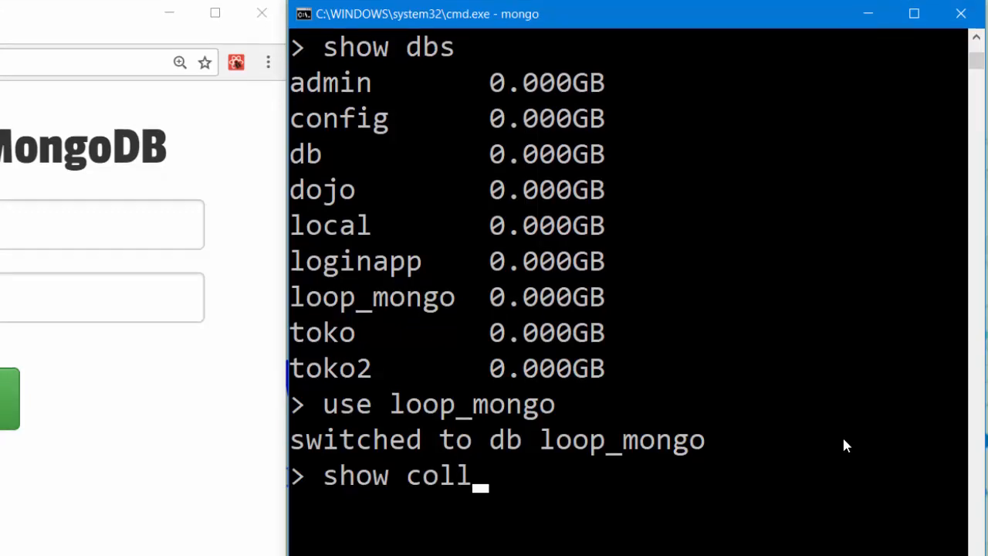
pyautogui.write('ections')
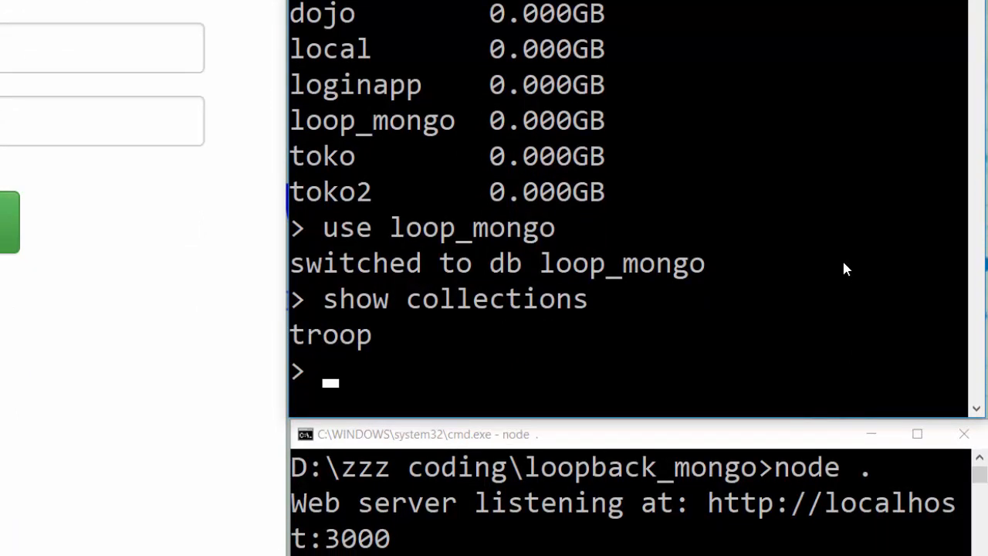
# - Query the troop collection with db.troop.find(), returning the Andi, age 20 document
pyautogui.write('db')
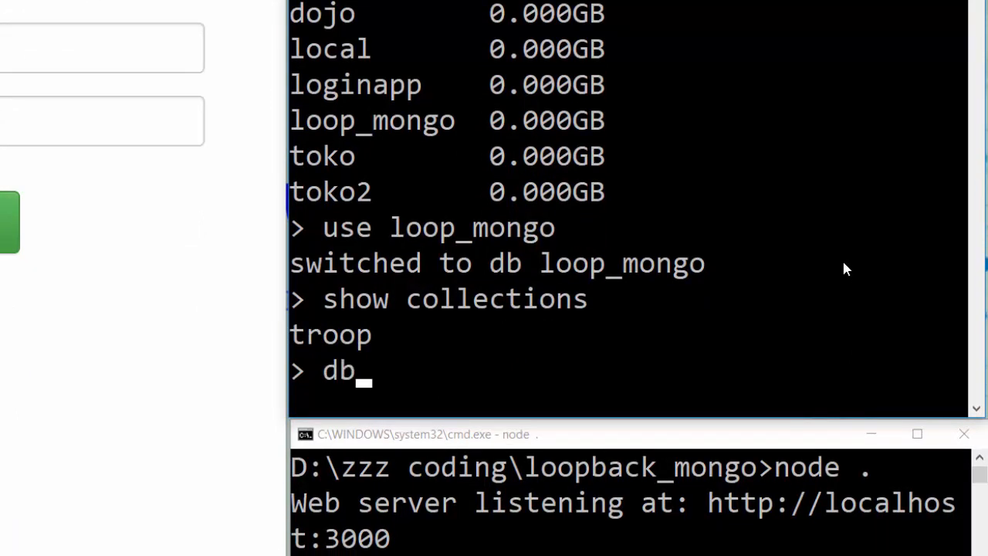
pyautogui.write('.tr')
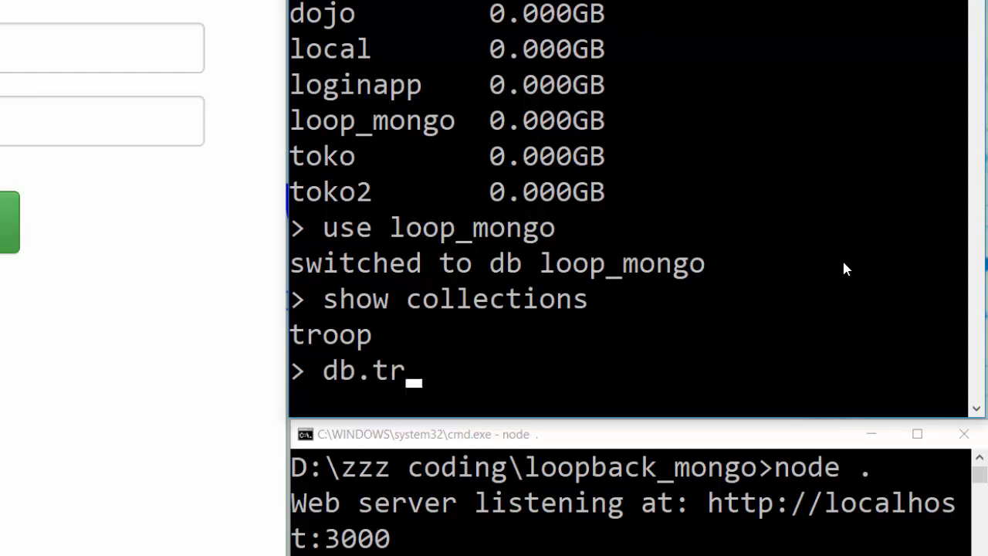
pyautogui.write('oop.')
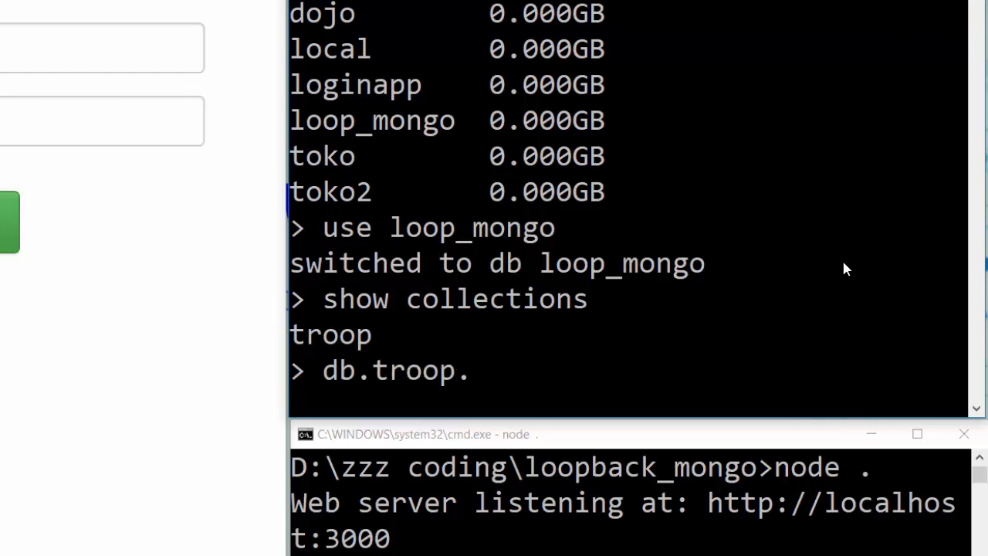
pyautogui.press('Return')
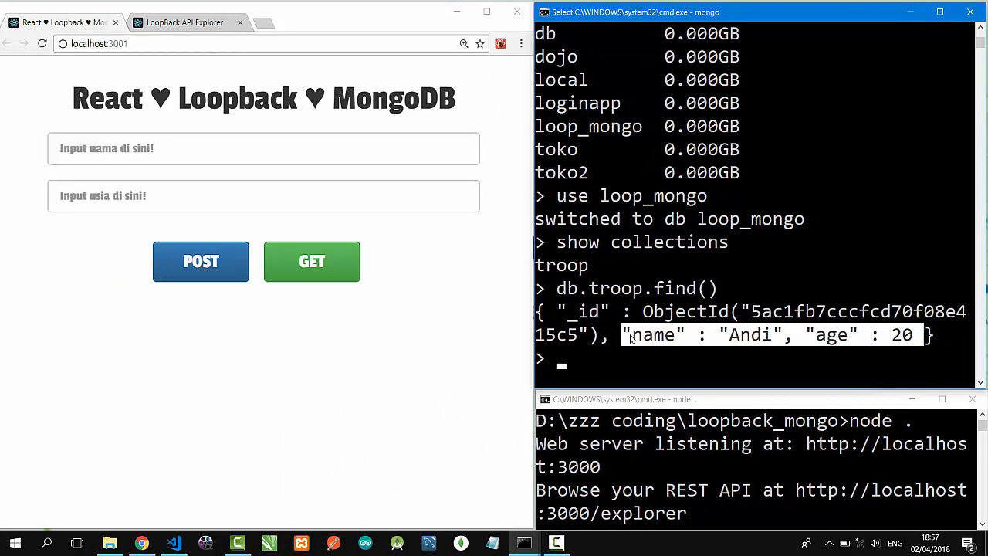
pyautogui.moveTo(162, 28)
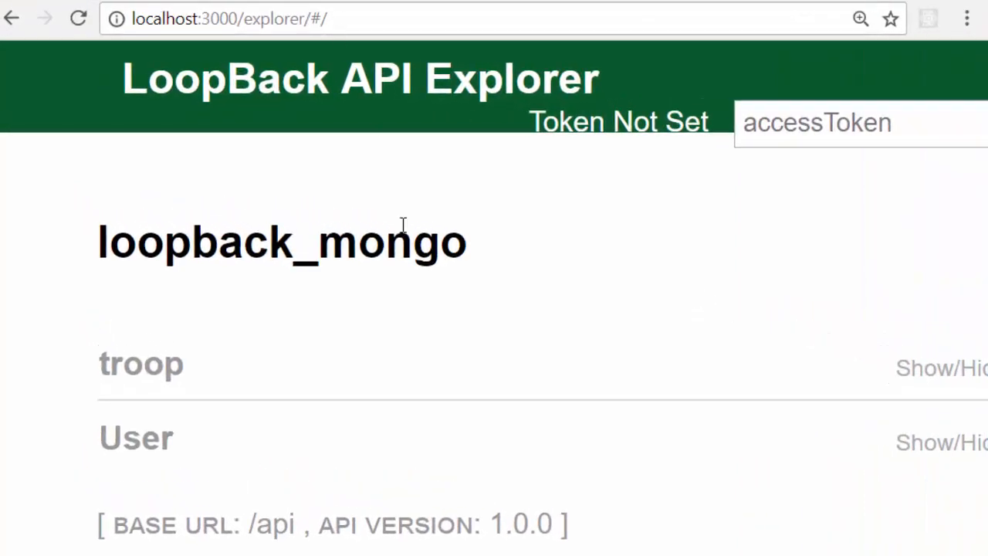
pyautogui.moveTo(140, 365)
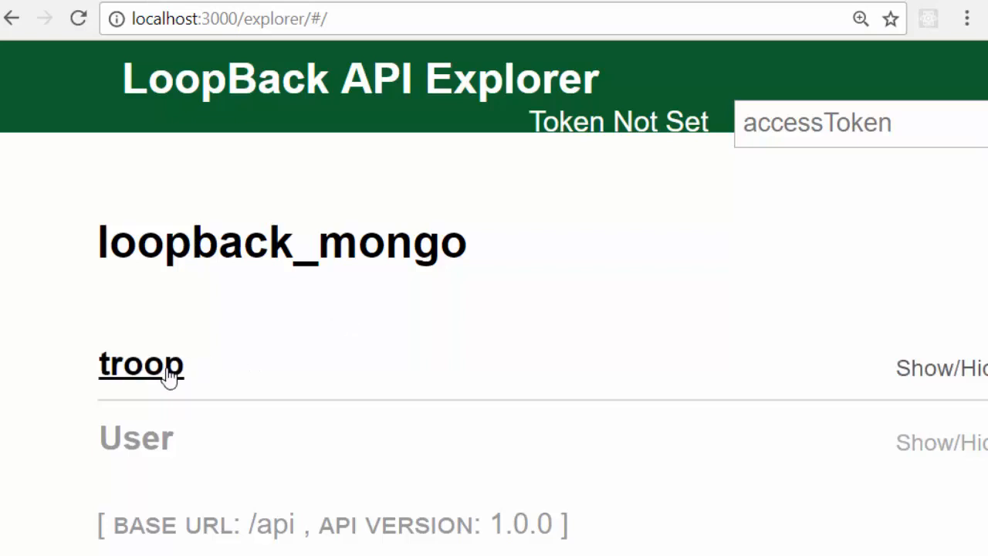
# - Expand the troop model to reveal its REST endpoints and review the list
pyautogui.click(140, 364)
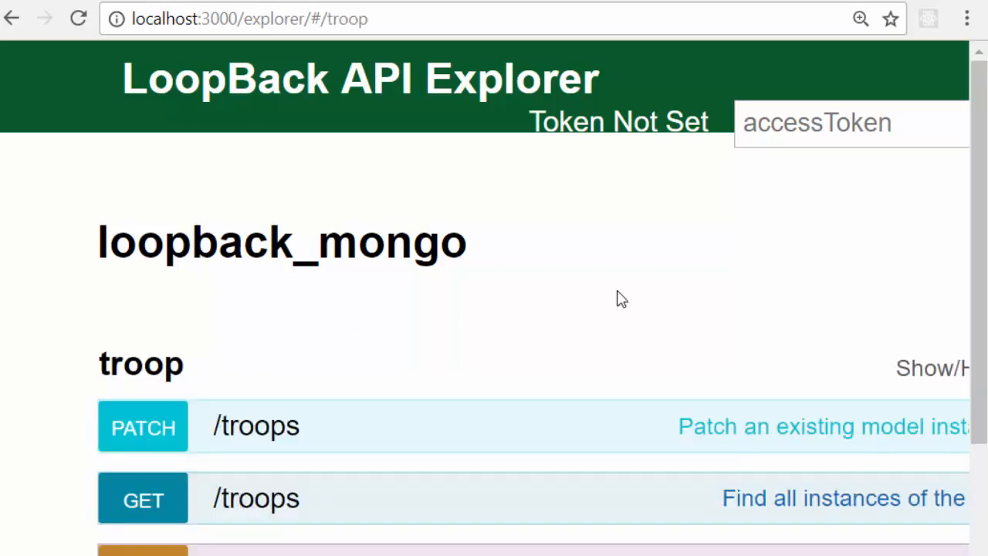
pyautogui.scroll(-3)
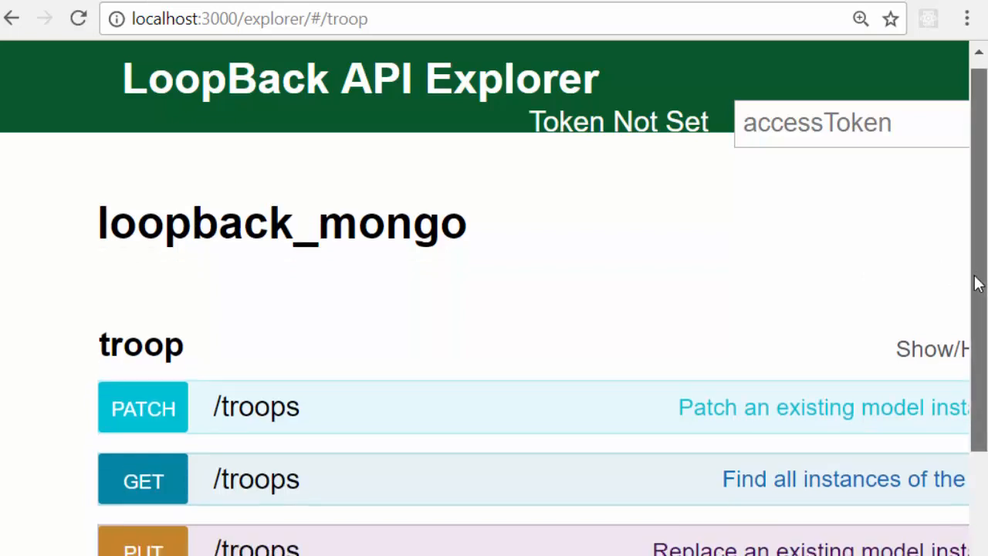
pyautogui.scroll(-3)
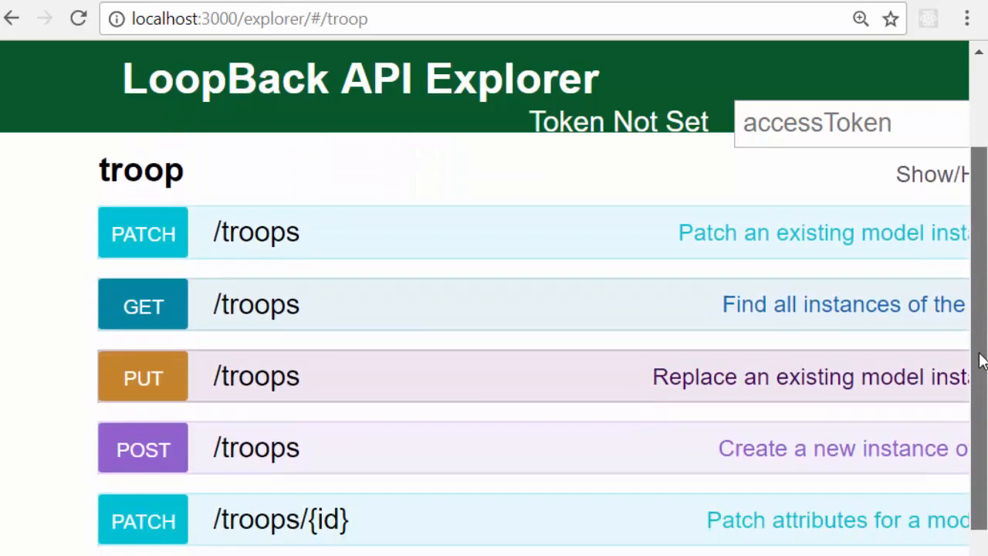
pyautogui.scroll(-3)
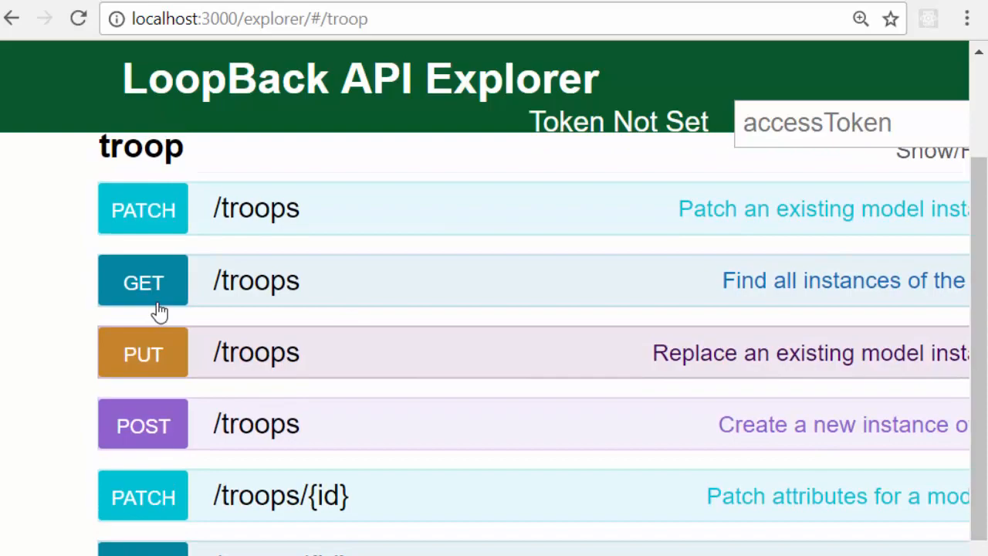
# - Run GET /troops, returning the Andi, age 20 record with response code 200
pyautogui.click(142, 281)
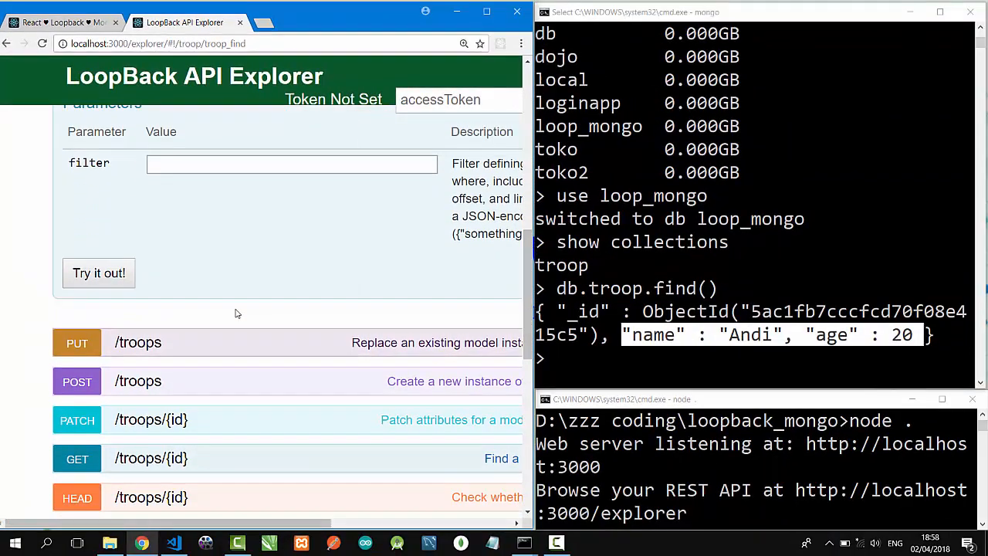
pyautogui.click(99, 272)
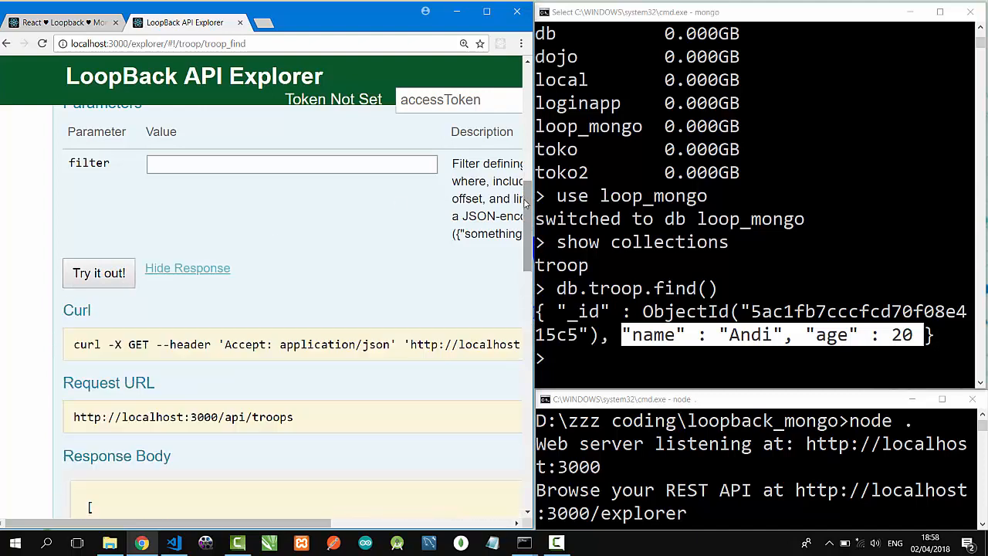
pyautogui.scroll(-3)
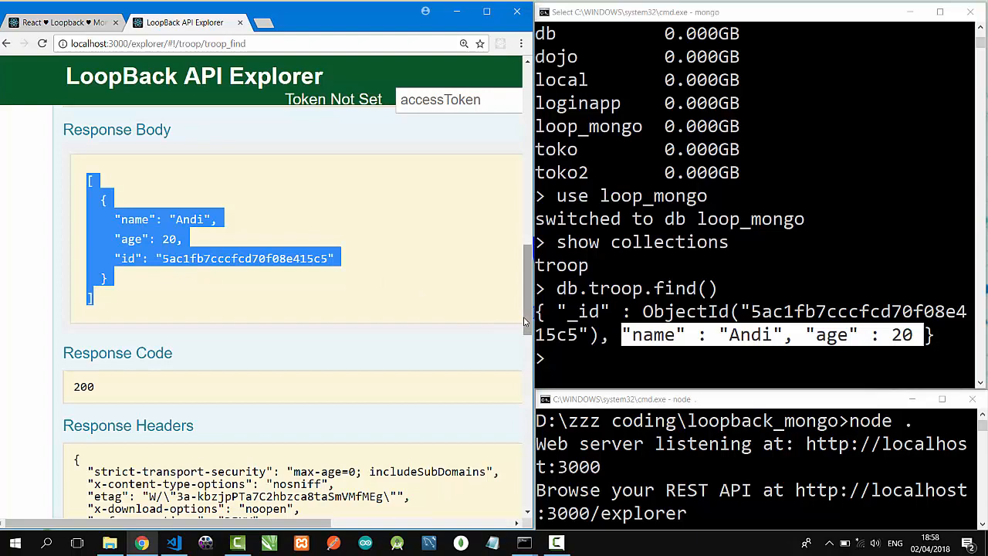
pyautogui.scroll(3)
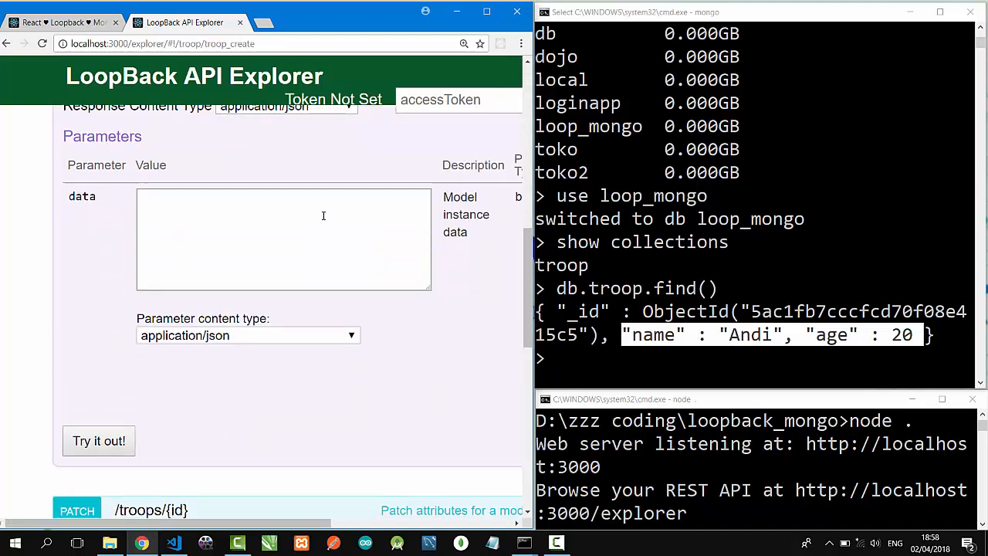
# - Submit POST /troops with JSON {"name":"Budi","age":23} to create the Budi record
pyautogui.write('{')
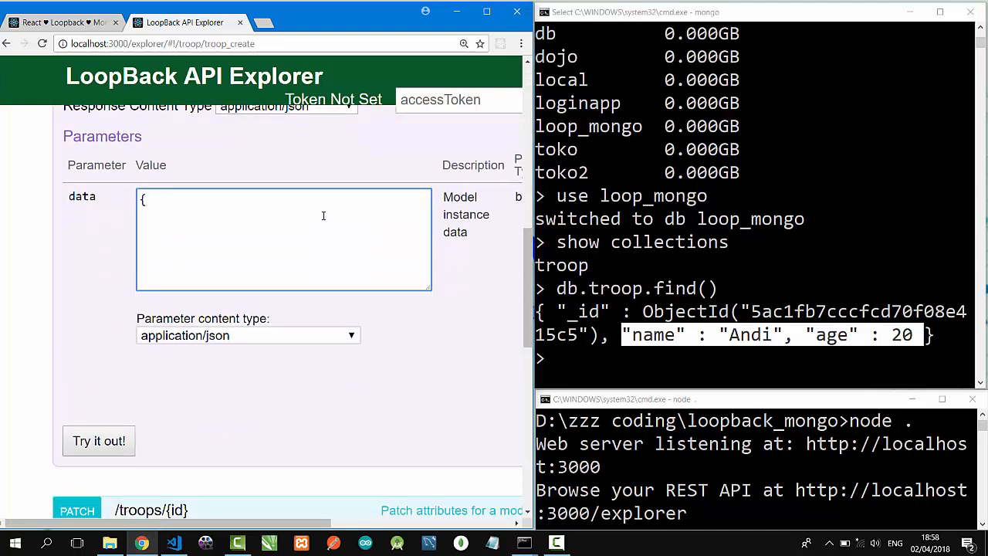
pyautogui.write('"nama')
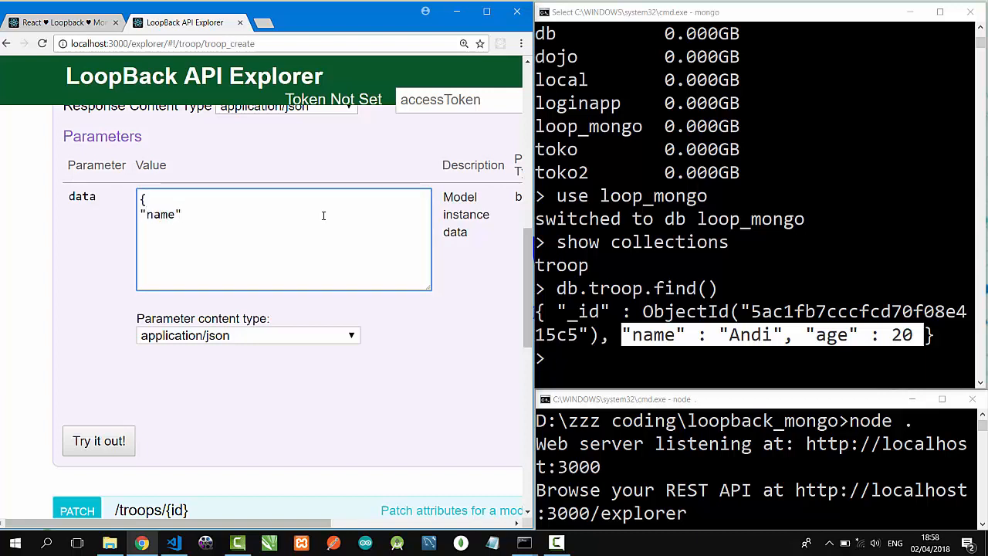
pyautogui.write(':"')
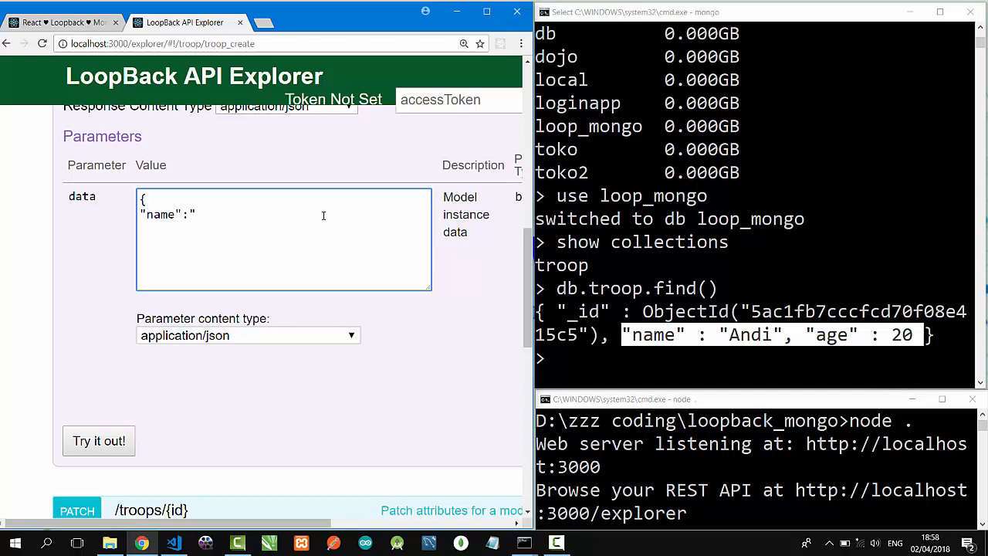
pyautogui.write('Budi"')
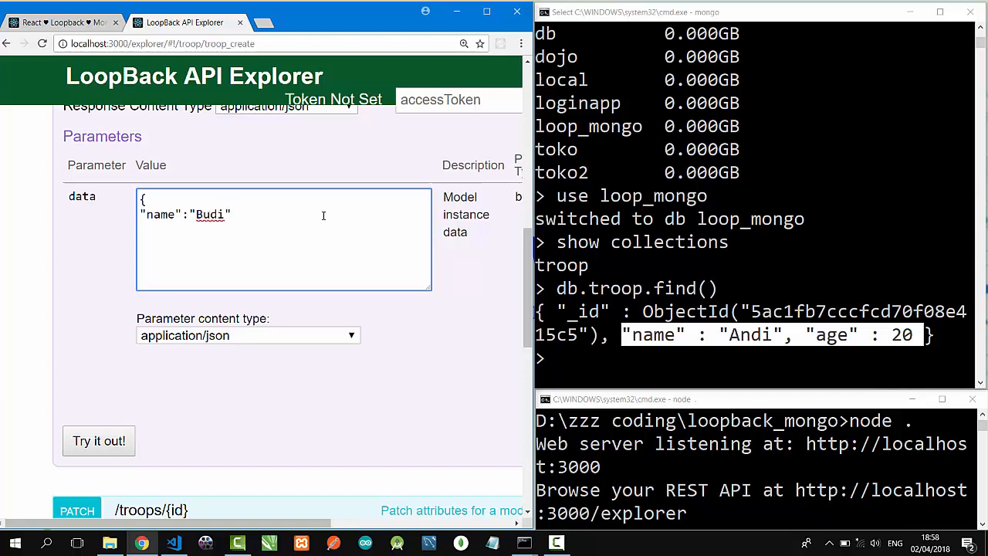
pyautogui.write(',')
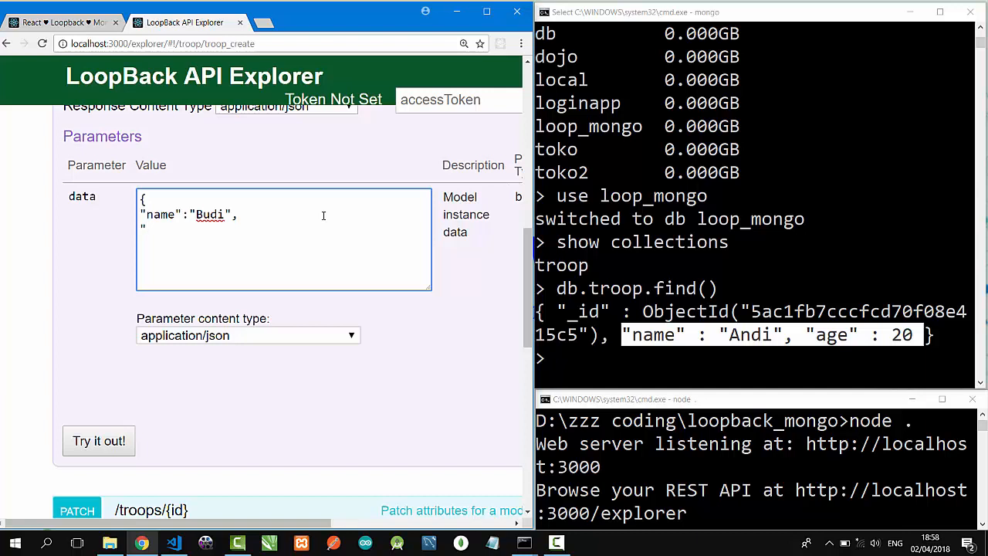
pyautogui.write('age":')
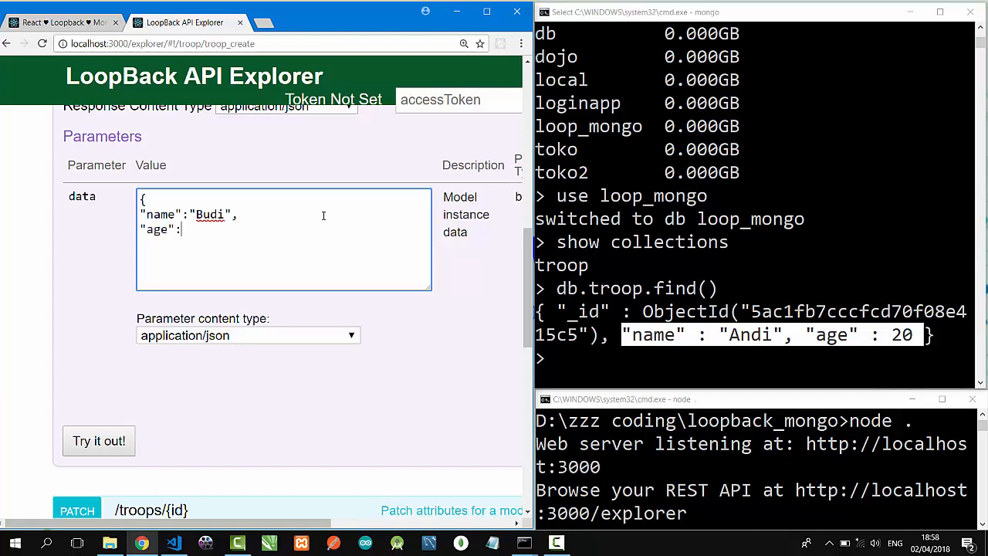
pyautogui.write('23')
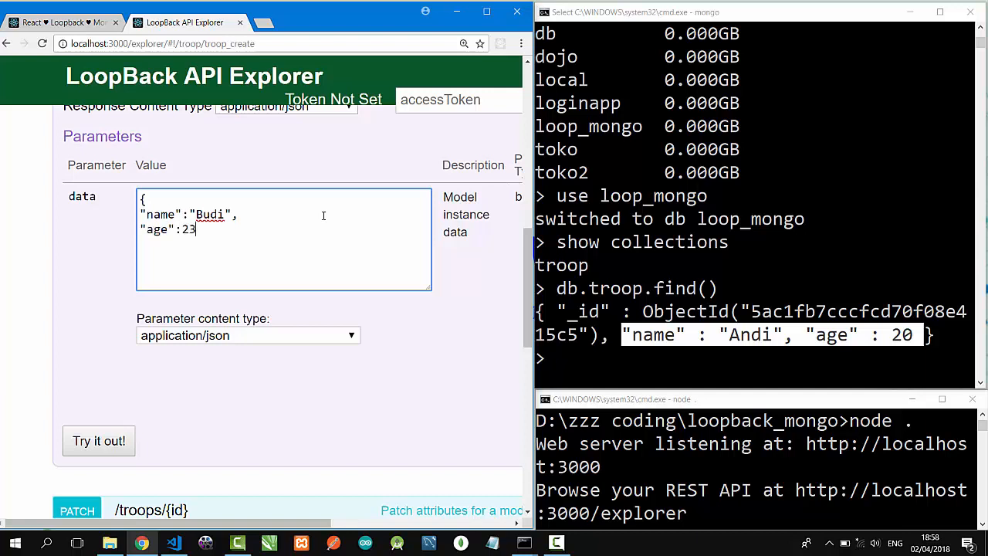
pyautogui.write('}')
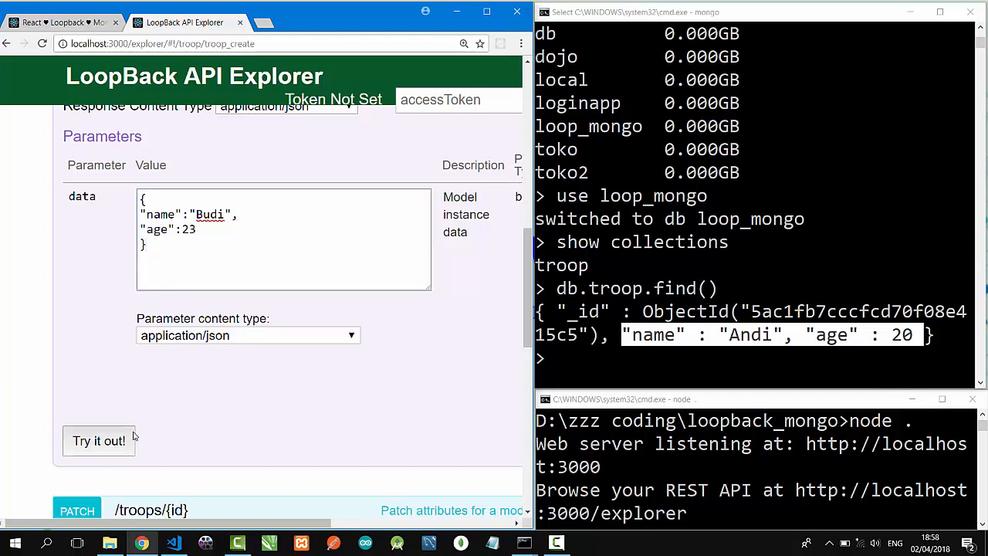
pyautogui.click(98, 442)
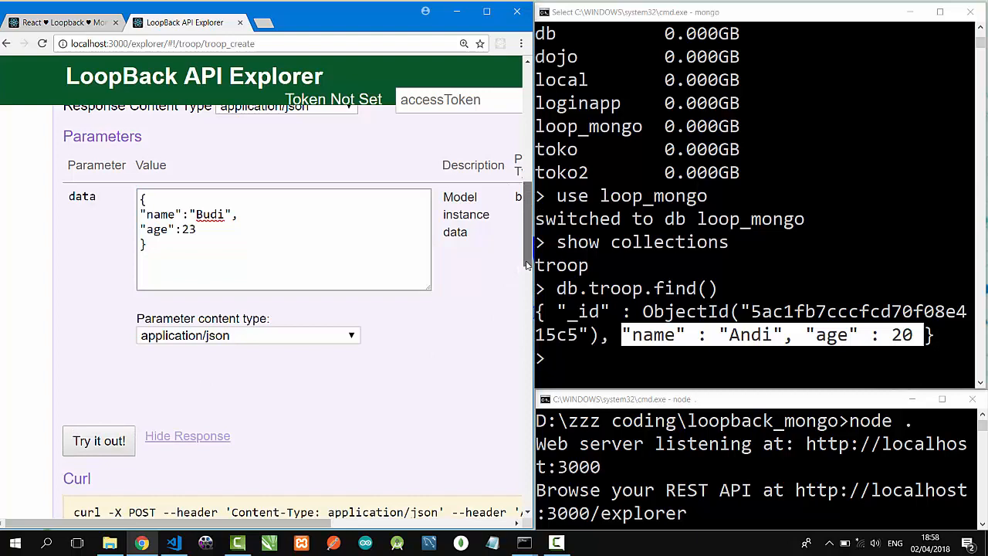
# - Bring up the create response confirming Budi, age 23, saved with code 200
pyautogui.click(99, 441)
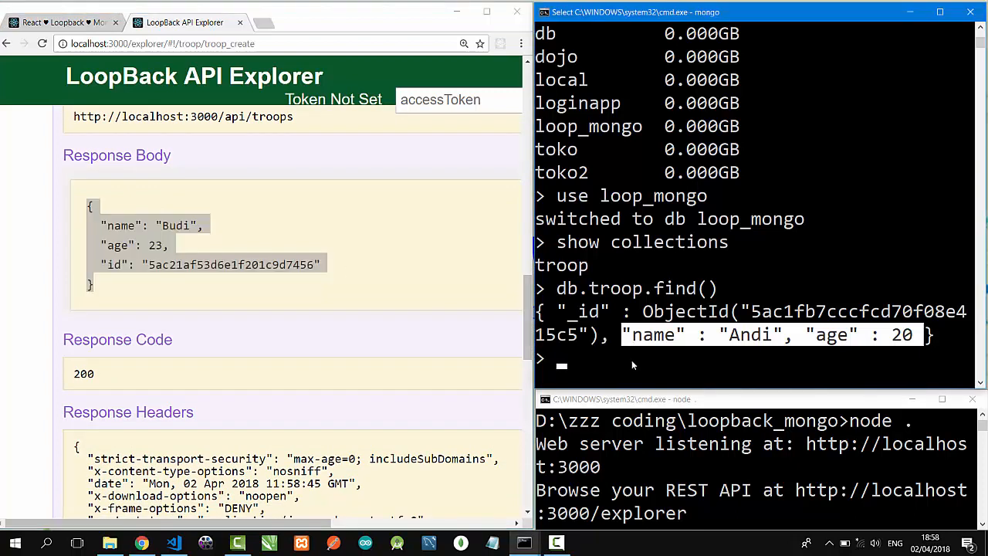
# - Enter db.troop.find().pretty() to pretty-print every troop document
pyautogui.write('db.troop.find()')
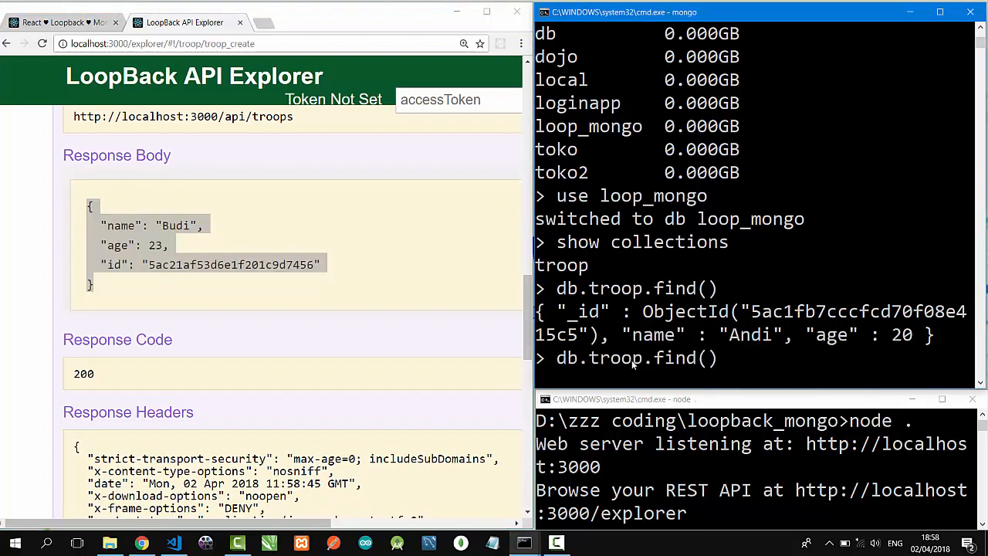
pyautogui.write('.pret')
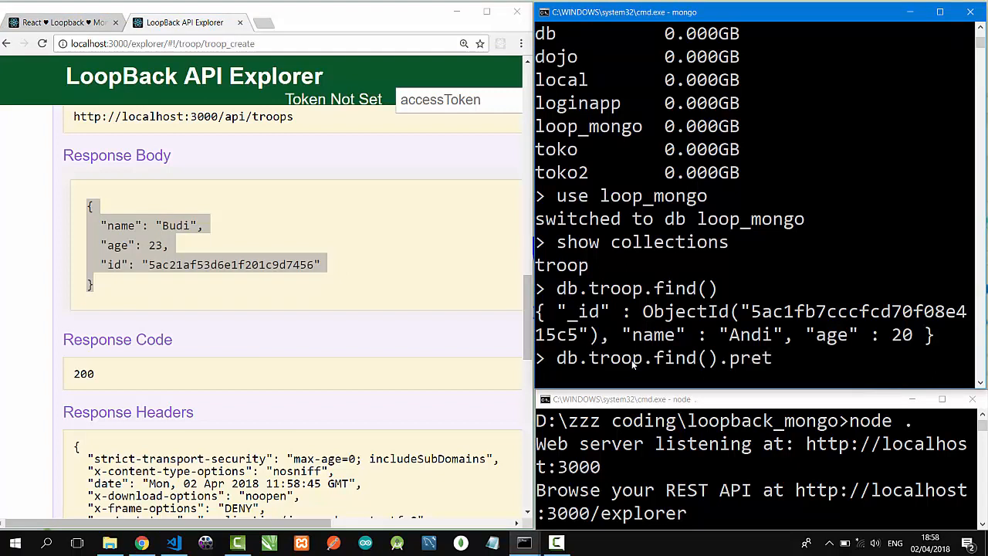
pyautogui.write('ty()')
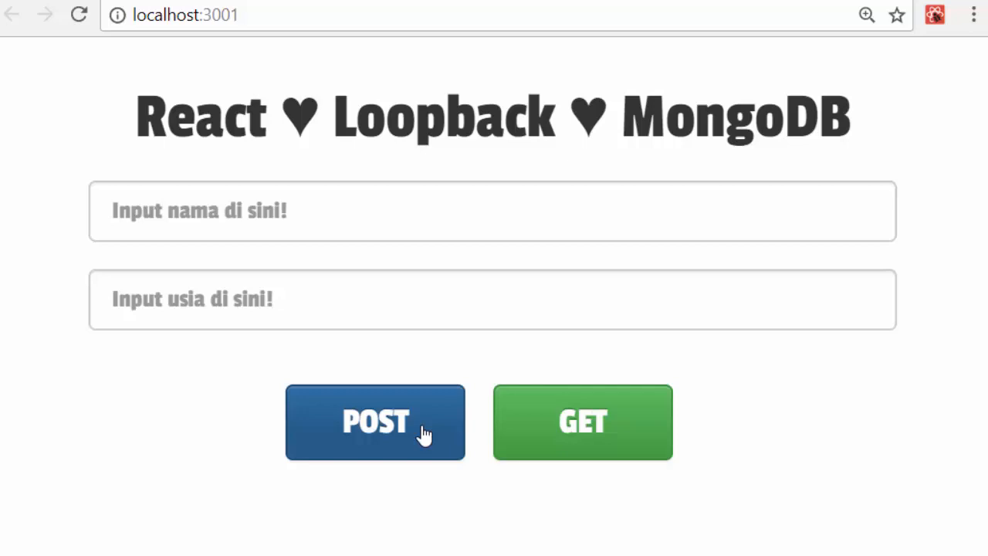
pyautogui.moveTo(600, 409)
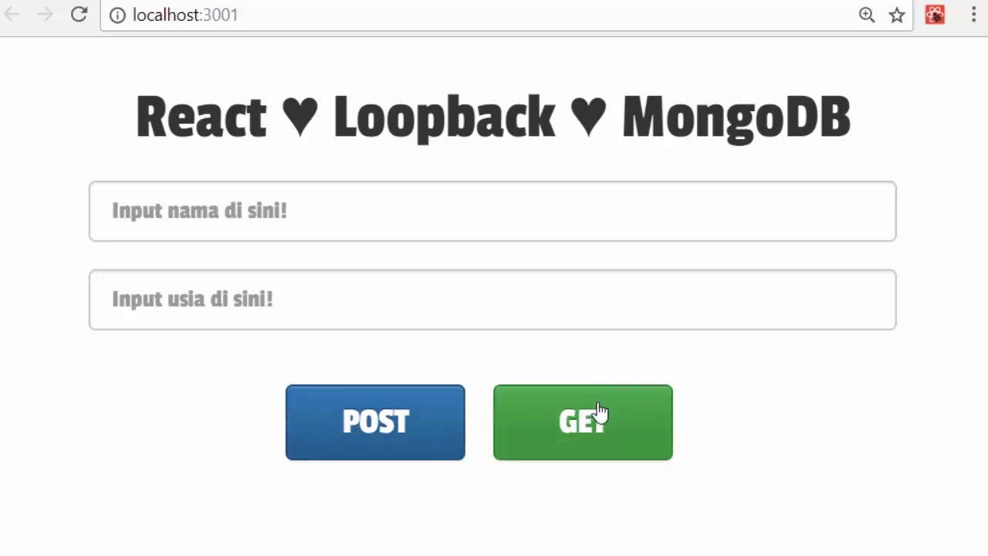
pyautogui.moveTo(627, 438)
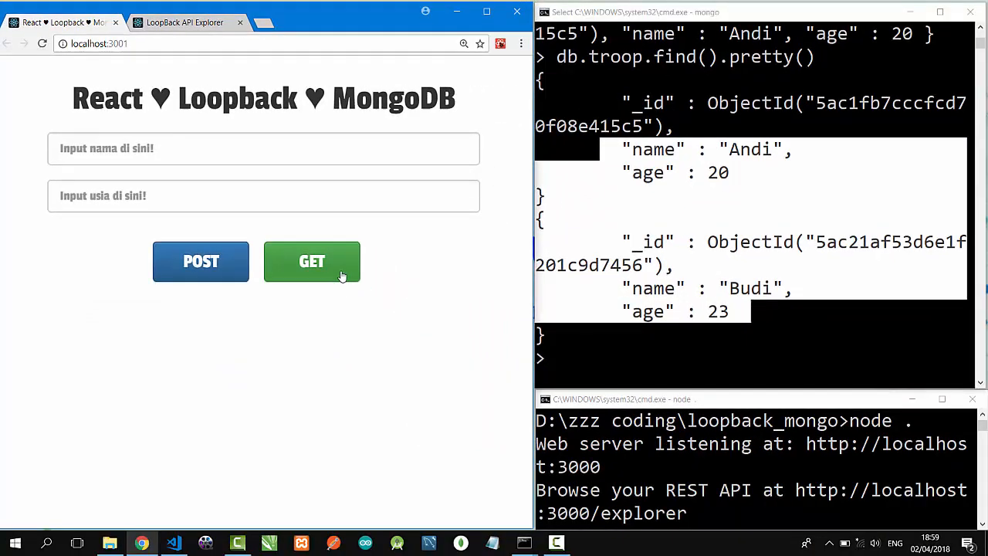
# - Fetch the troop list showing Andi 20 and Budi 23, then focus the name field
pyautogui.click(312, 261)
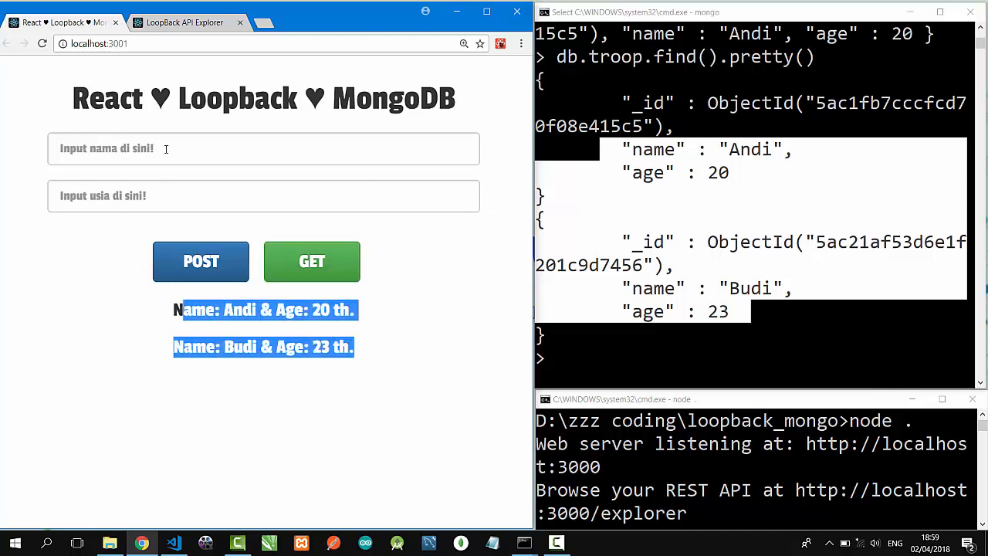
pyautogui.click(262, 149)
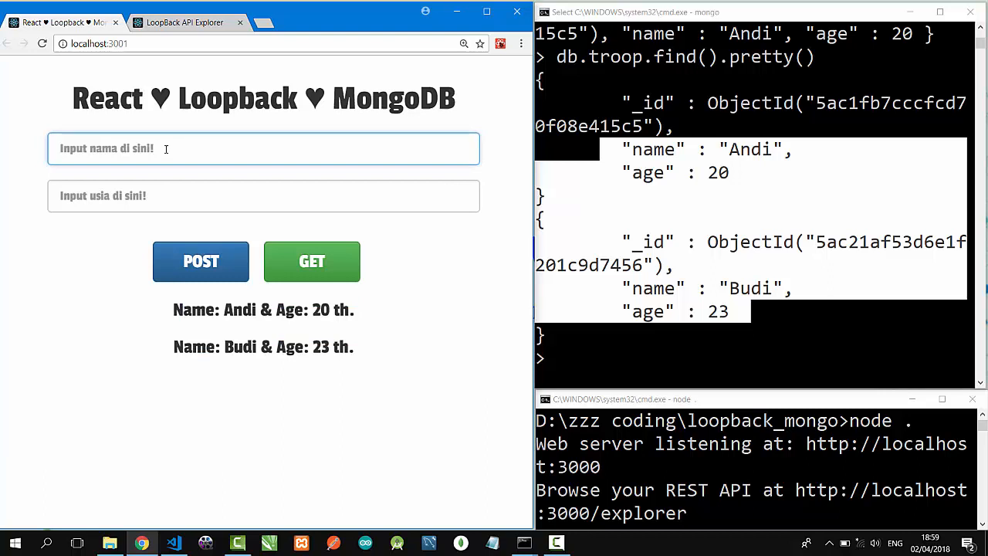
# - Post Caca (24) and Dedi (35) through the form and refresh the troop list
pyautogui.write('Caca')
pyautogui.click(262, 196)
pyautogui.write('2')
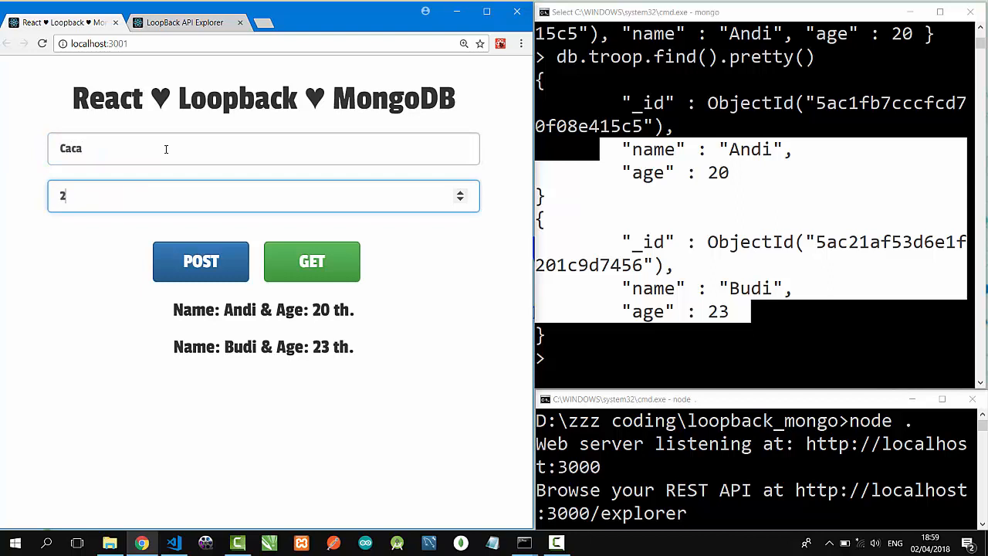
pyautogui.click(201, 261)
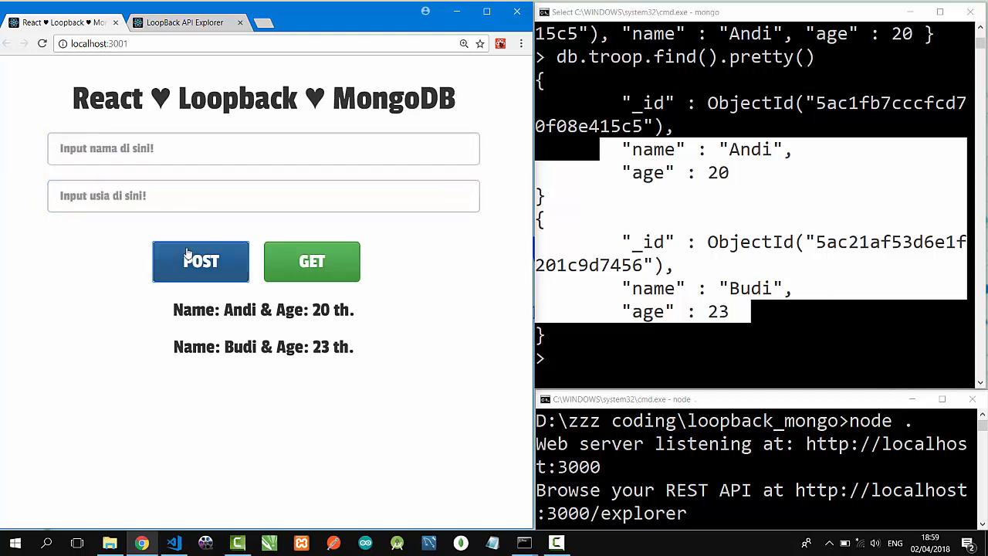
pyautogui.write('Dedi')
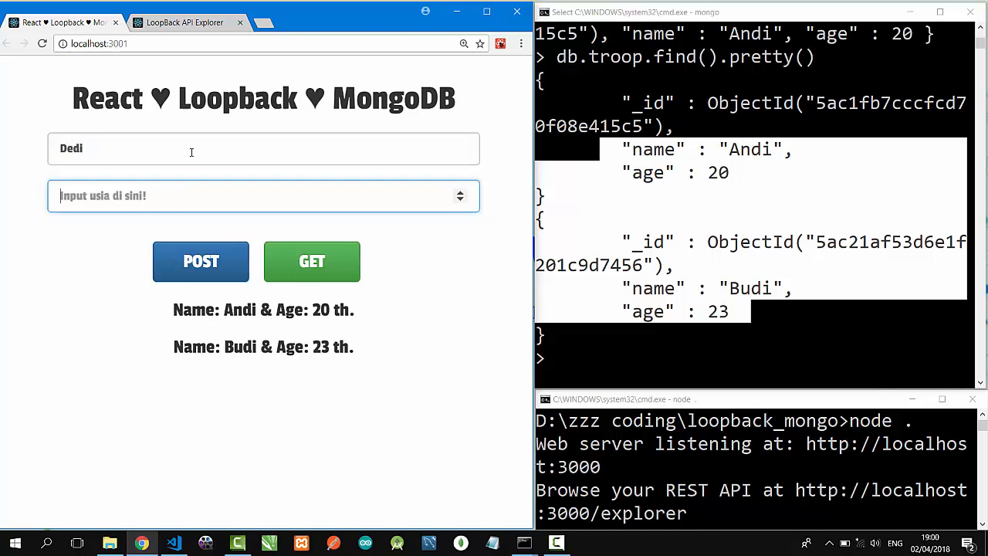
pyautogui.click(201, 261)
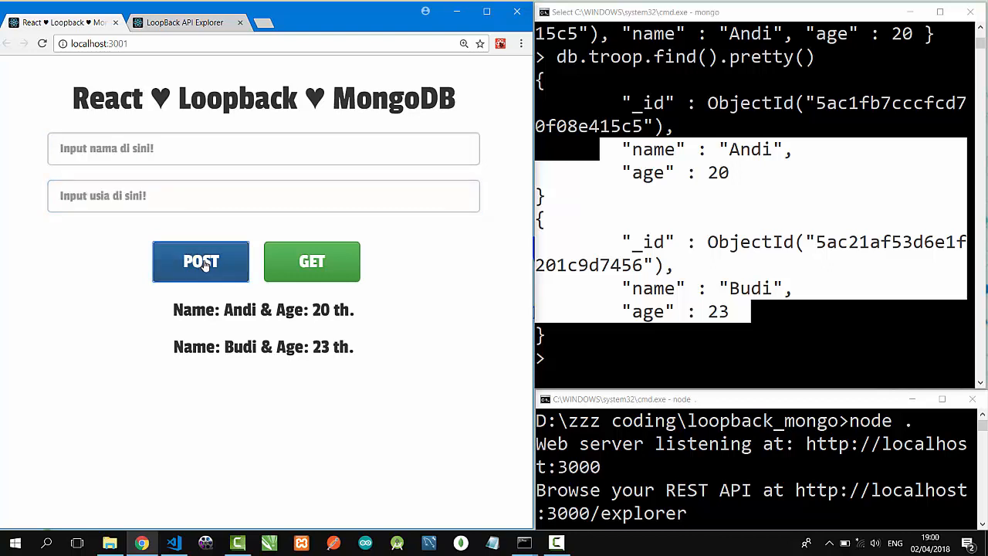
pyautogui.click(312, 261)
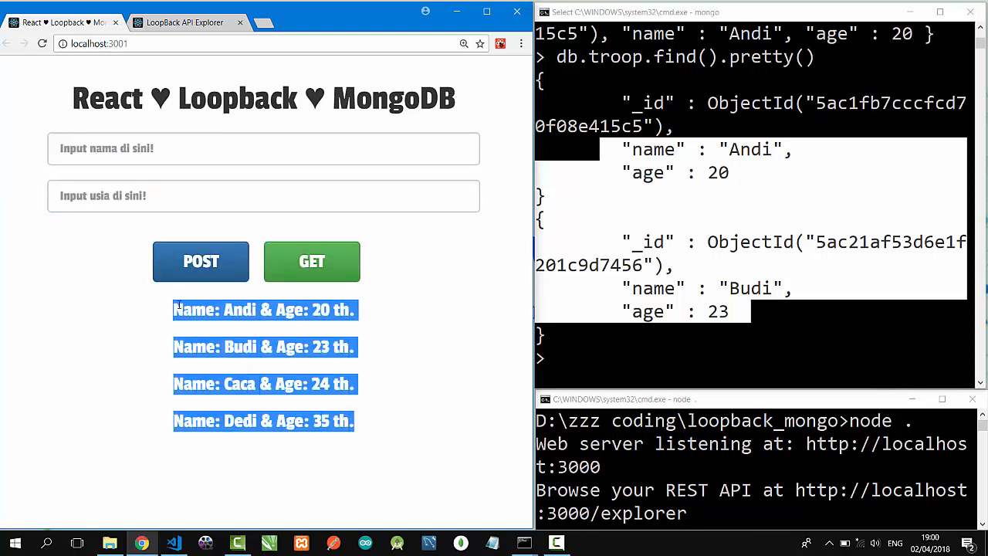
pyautogui.moveTo(636, 367)
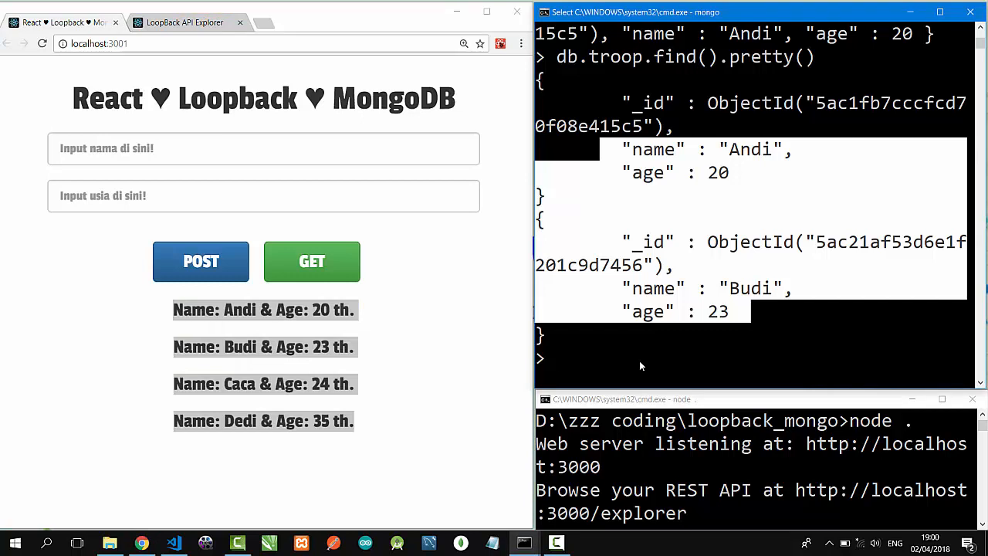
# - Query db.troop.find().pretty() to confirm all four troops, including Caca 24 and Dedi 35
pyautogui.write('db.troop.find().pretty()')
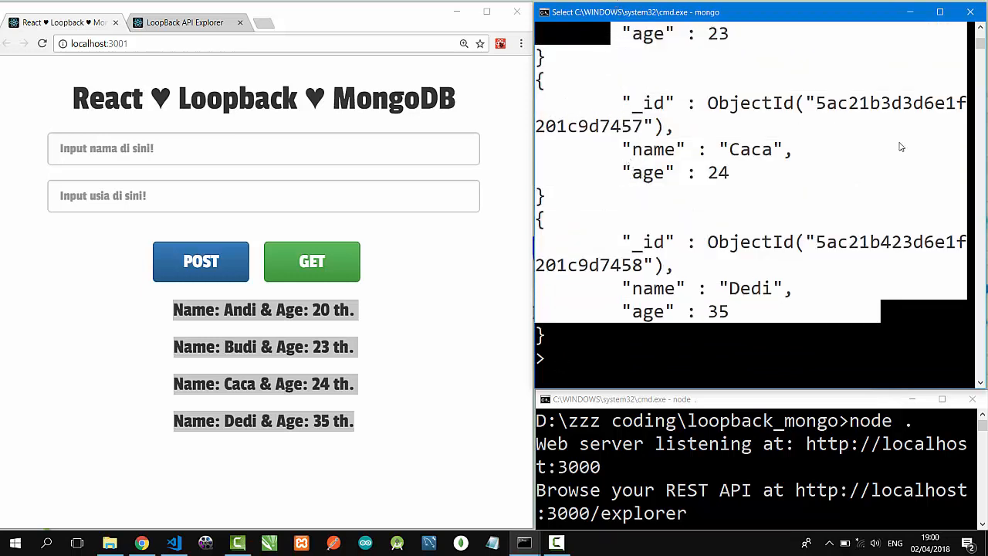
# - Scroll the mongo shell output to review all four troop records, including Caca (24) and Dedi (35)
pyautogui.scroll(3)
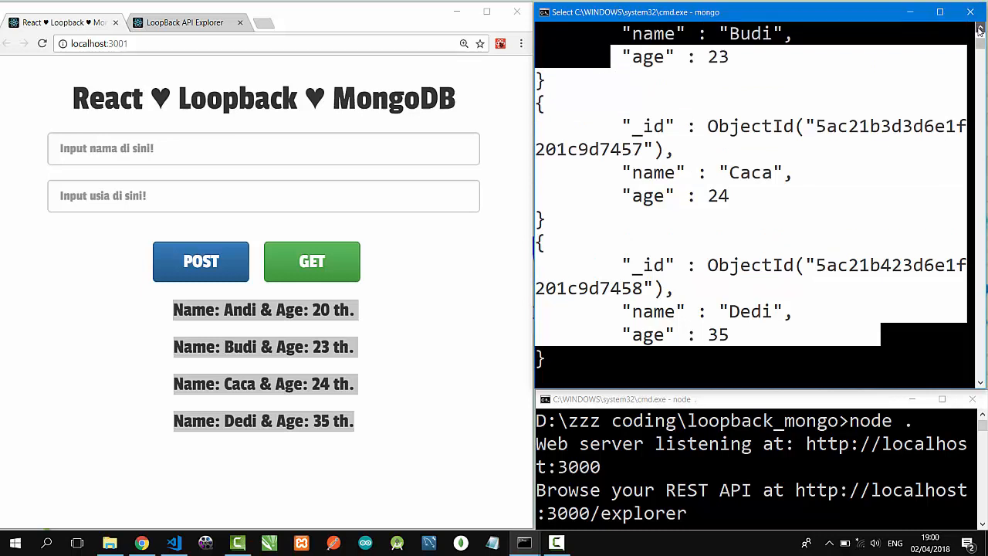
pyautogui.scroll(3)
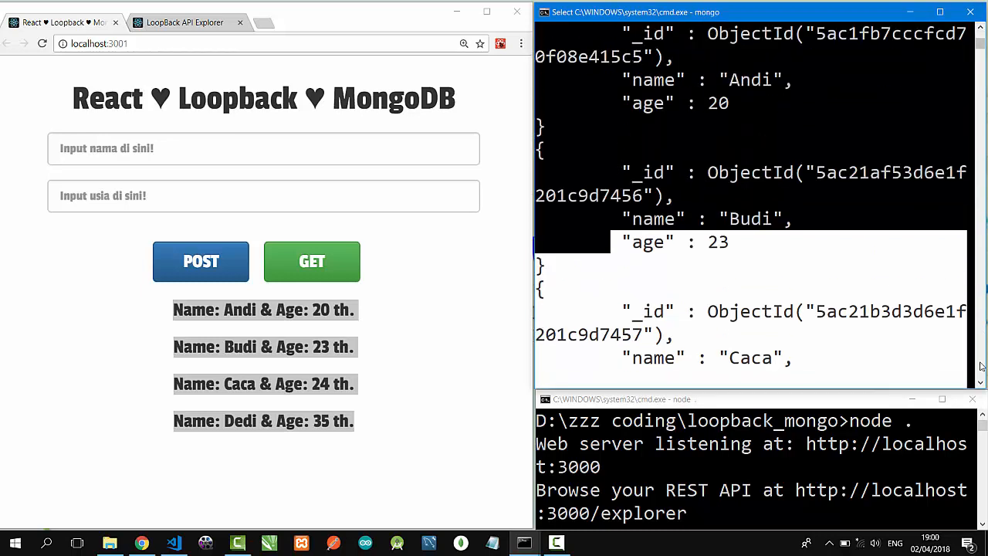
pyautogui.scroll(-3)
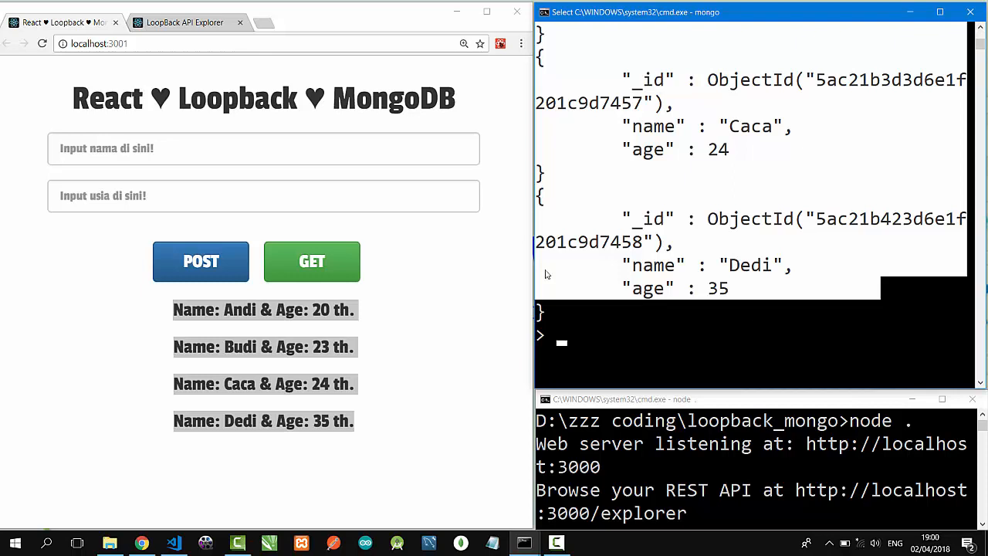
pyautogui.moveTo(208, 157)
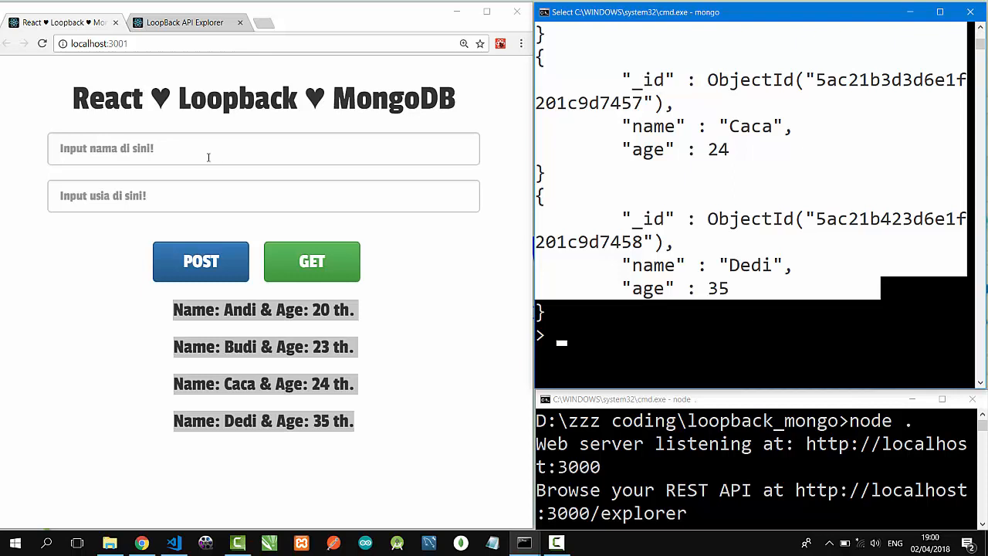